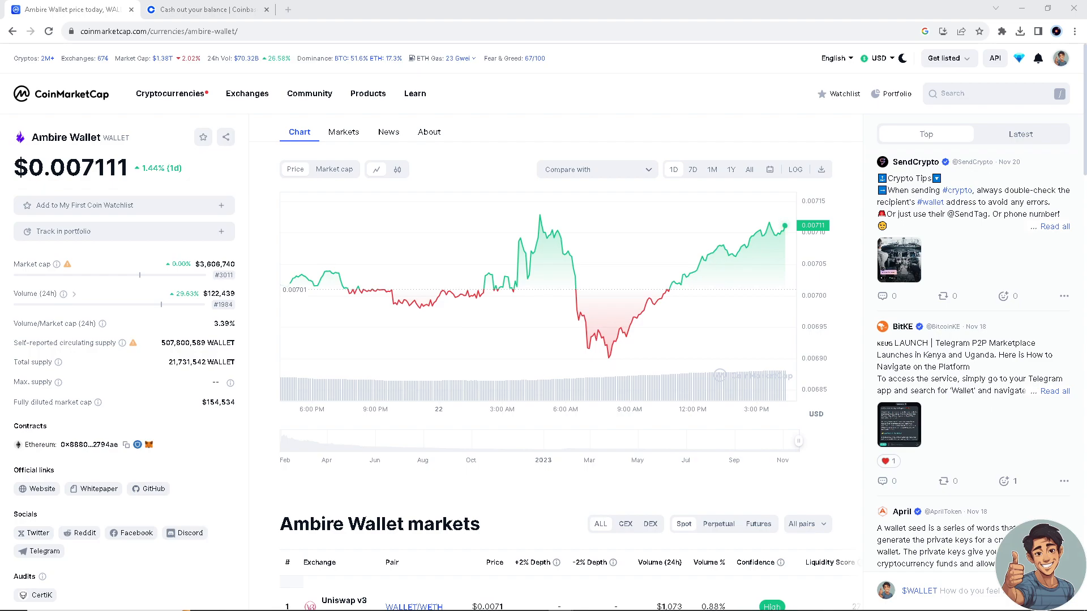
mouse_move(598, 222)
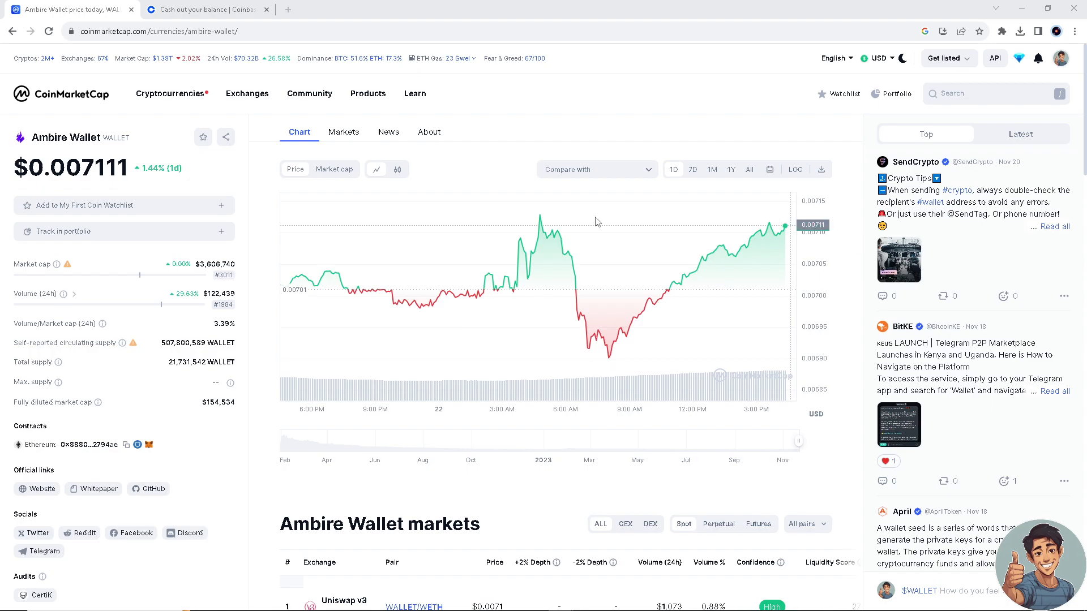
mouse_move(573, 97)
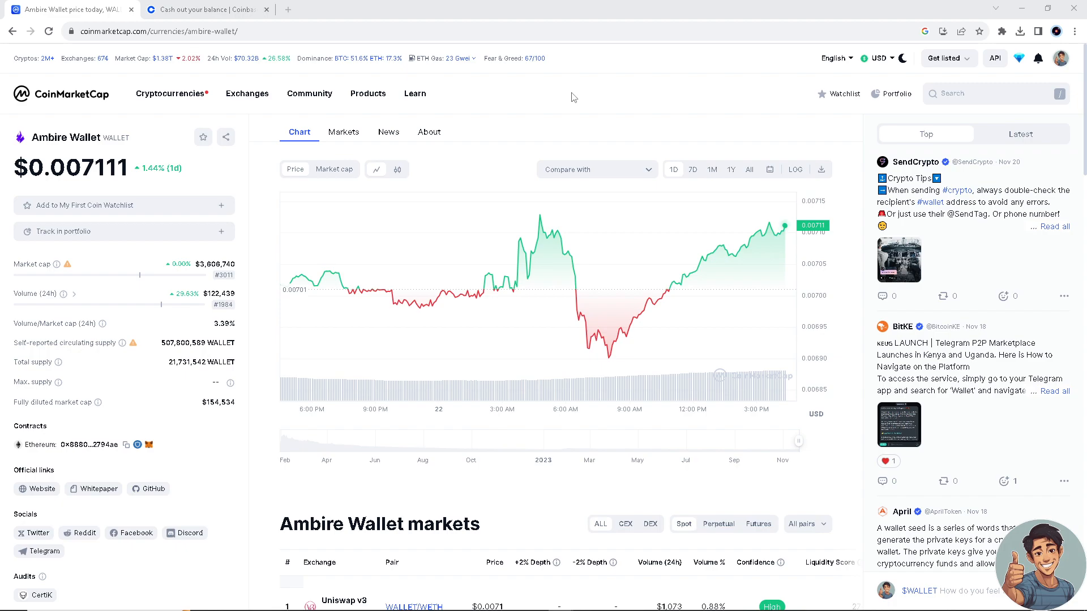
mouse_move(702, 89)
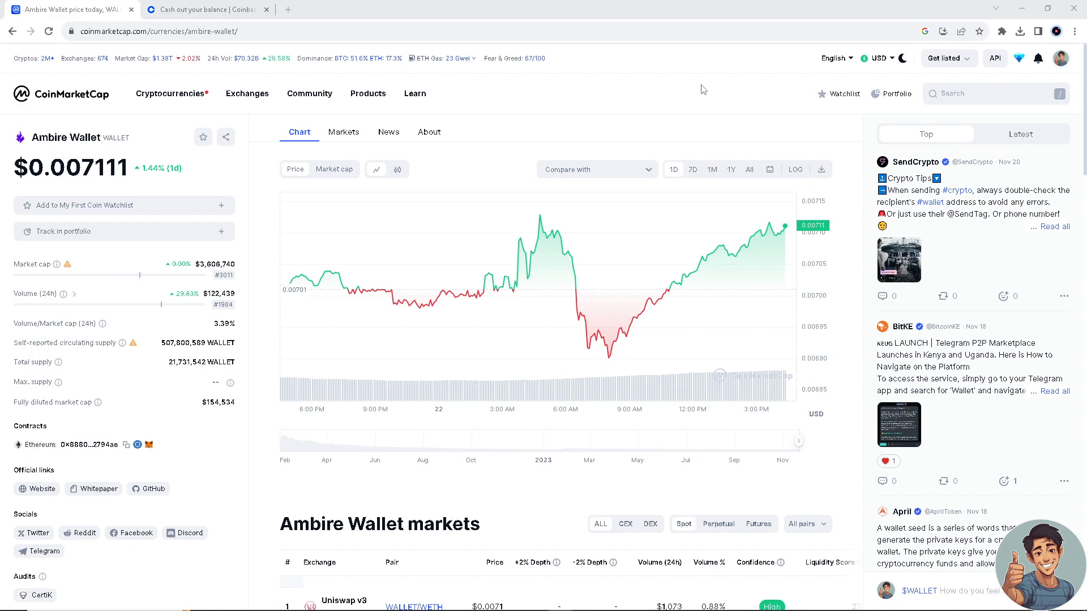
Go to the Portfolio tracker, landing on the empty My Main Portfolio at $0.
click(1019, 58)
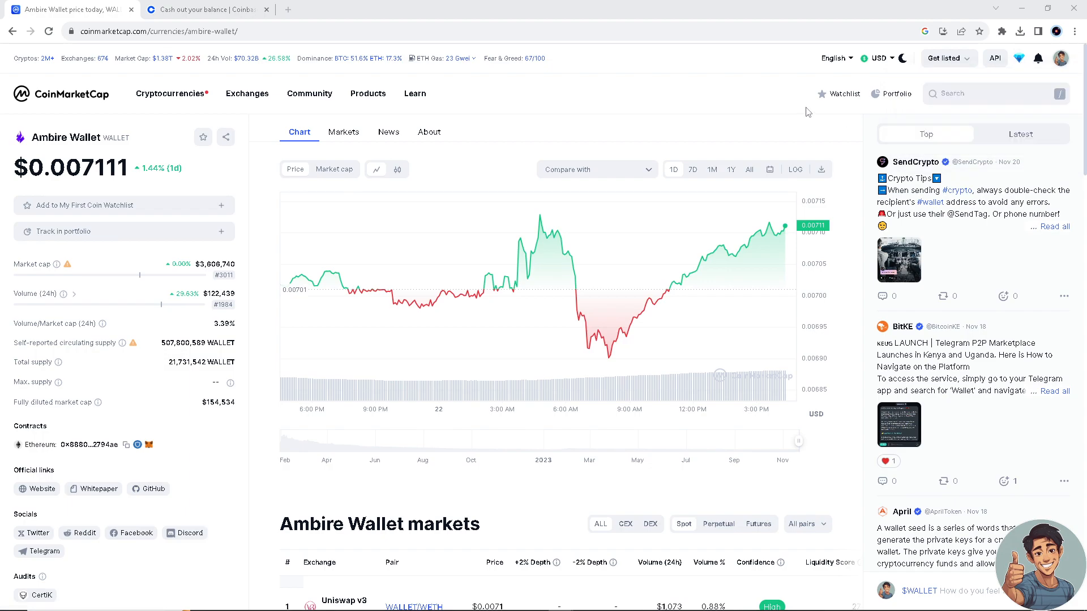
mouse_move(691, 92)
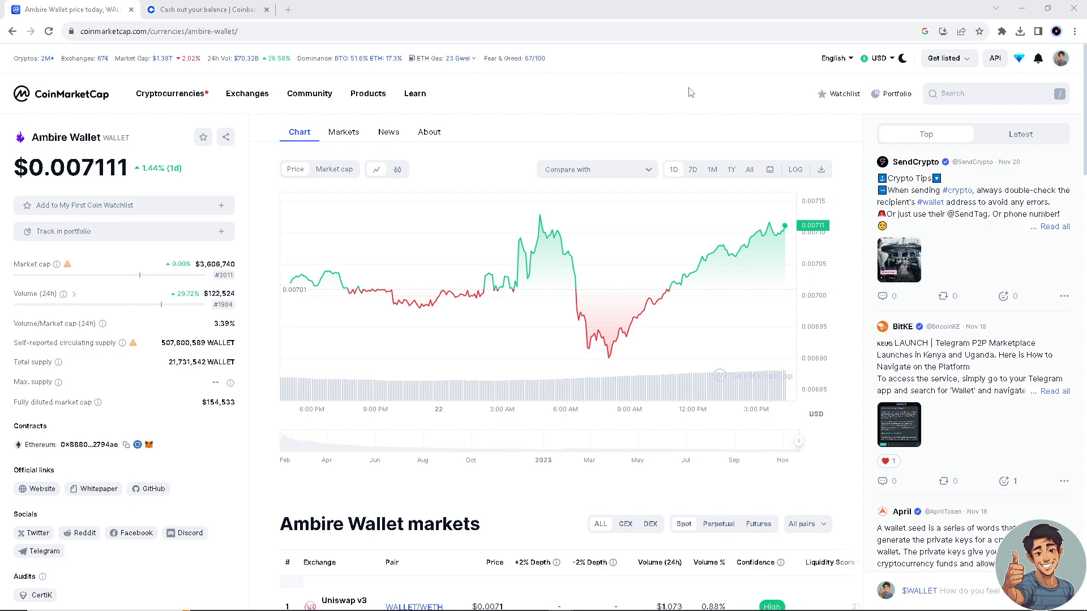
mouse_move(711, 60)
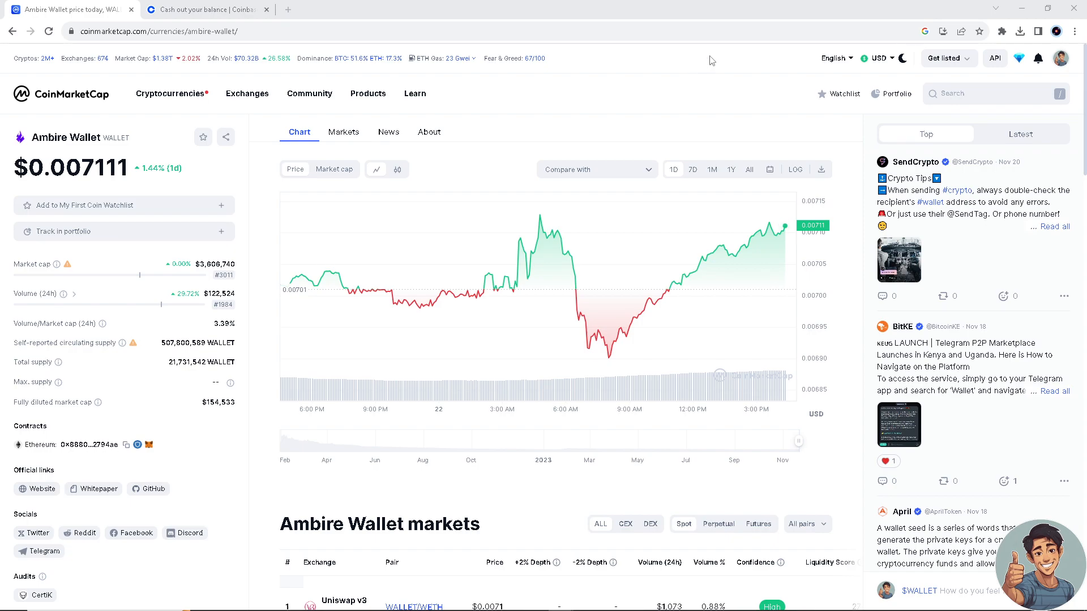
mouse_move(754, 102)
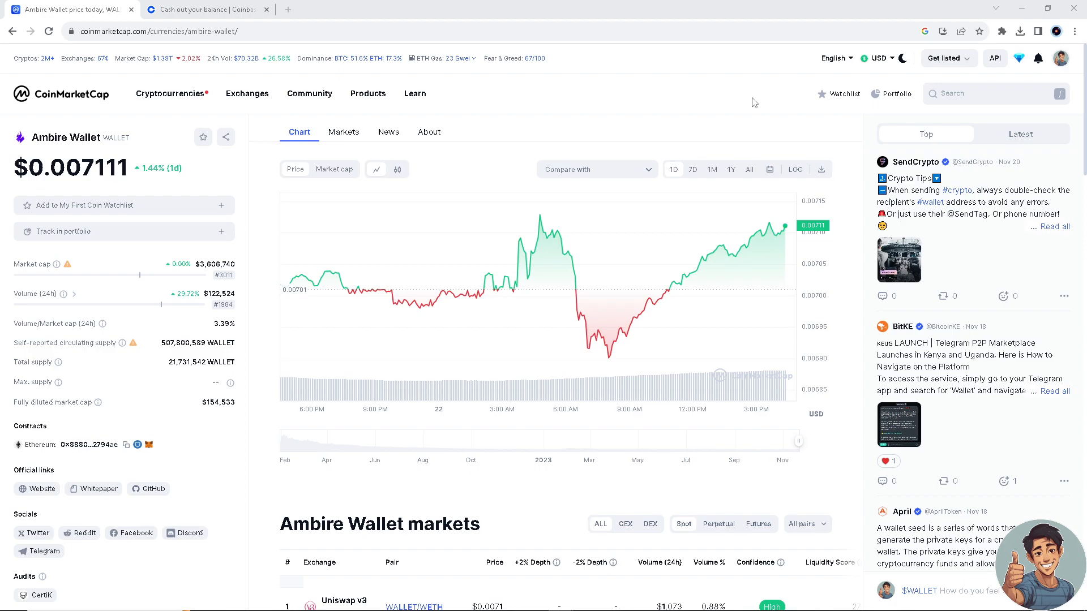
click(891, 94)
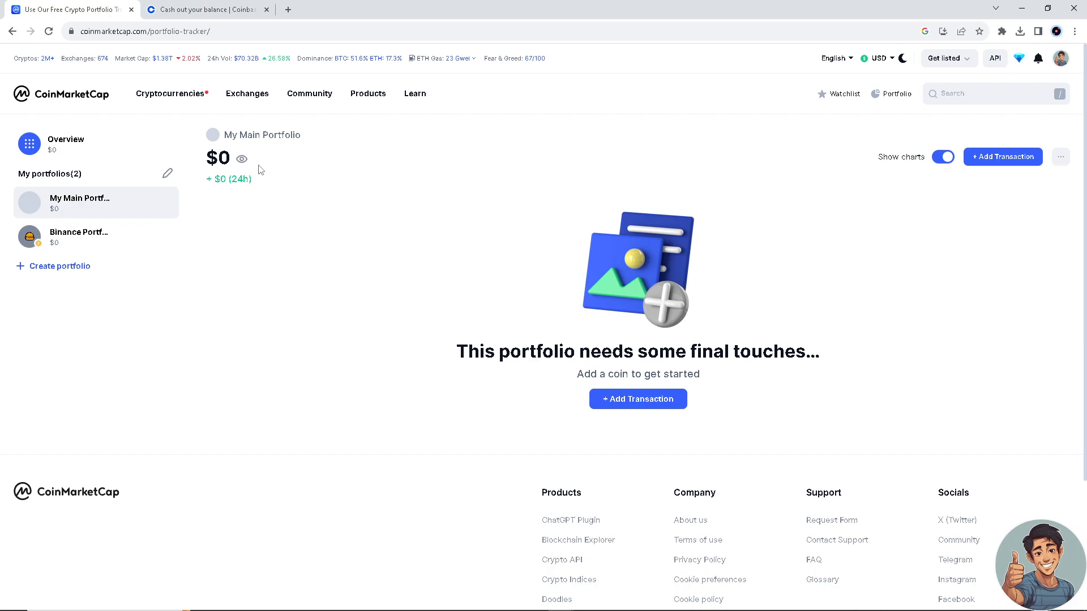
mouse_move(271, 148)
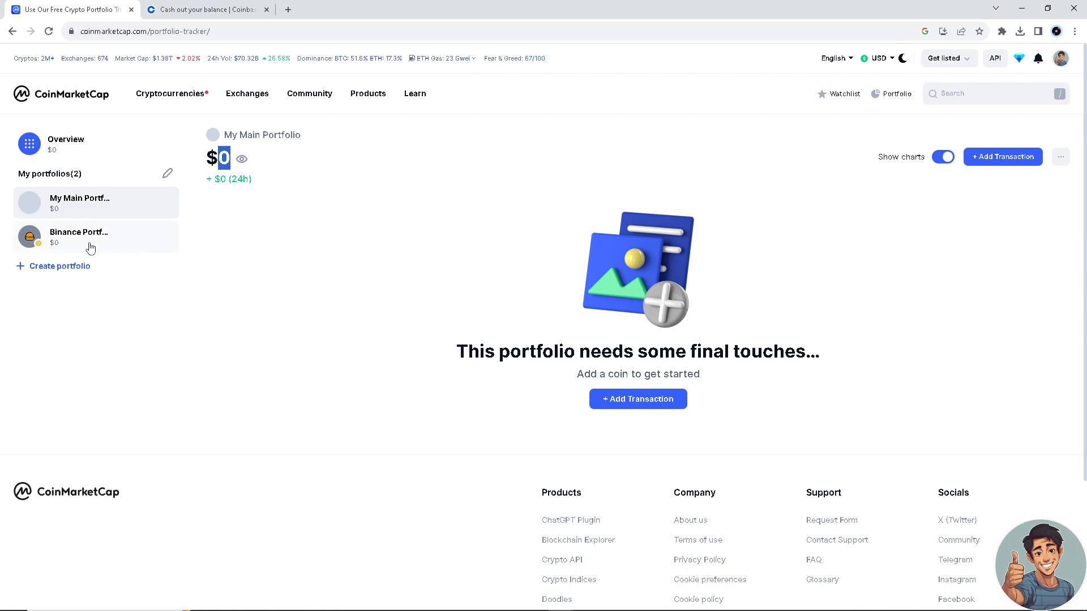
mouse_move(113, 254)
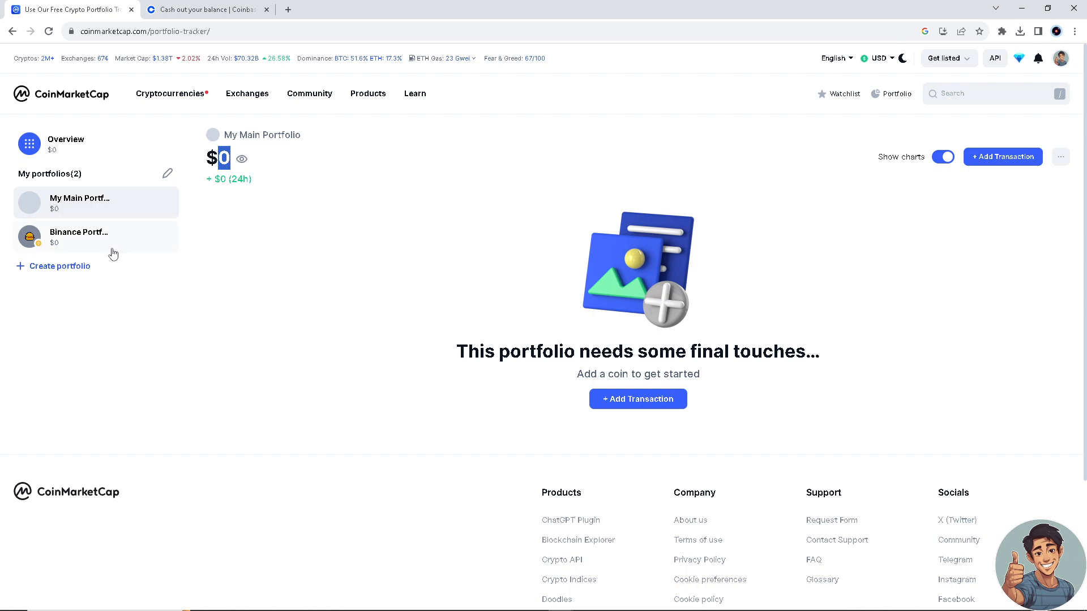
Bring up the Create new portfolio dialog, dismiss it once, and reopen it.
click(59, 265)
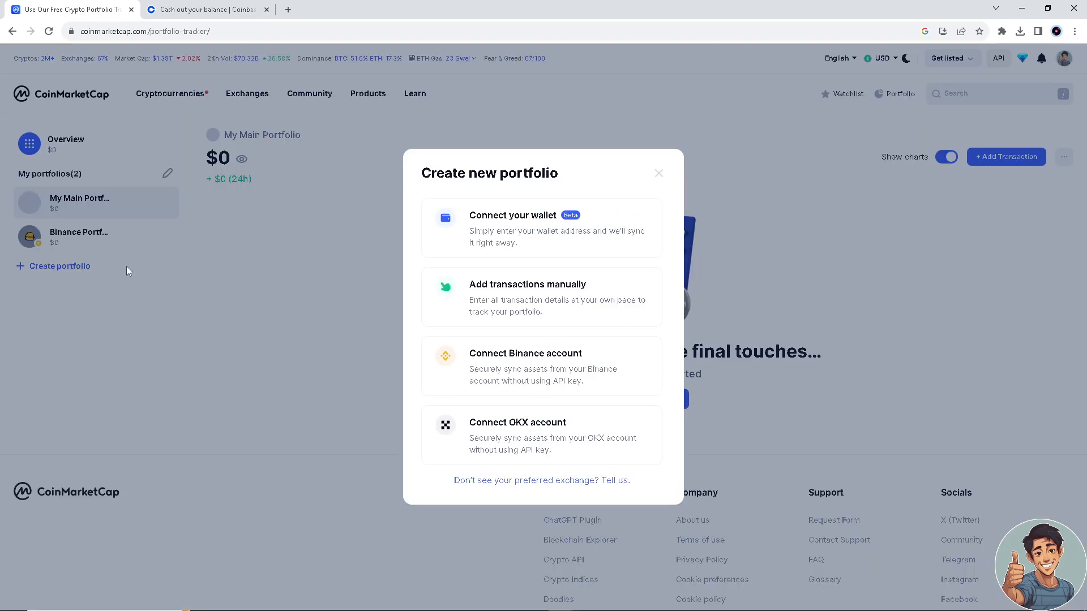
mouse_move(291, 210)
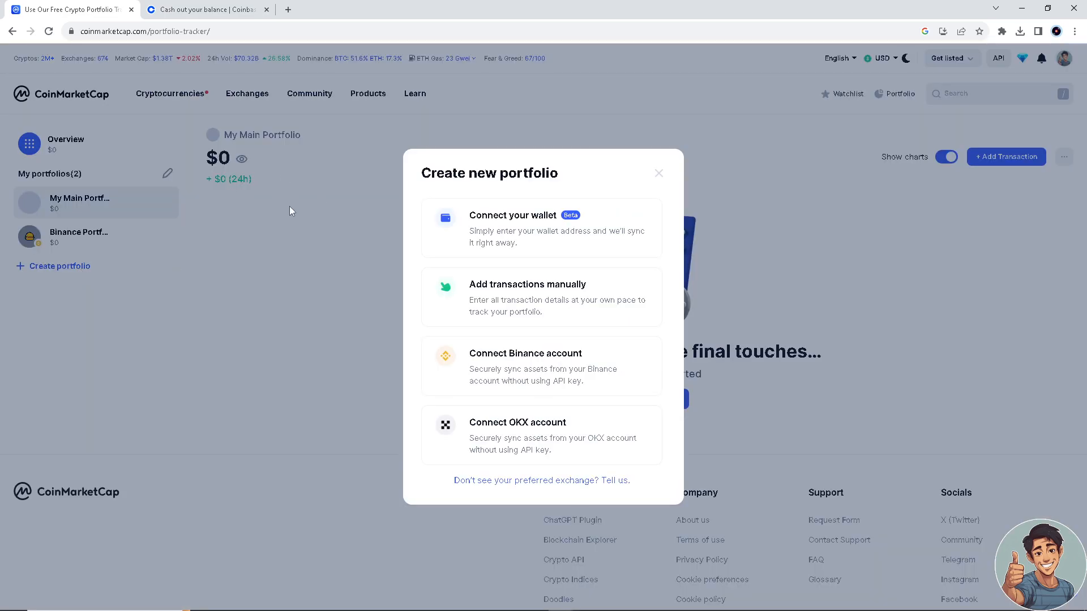
mouse_move(676, 180)
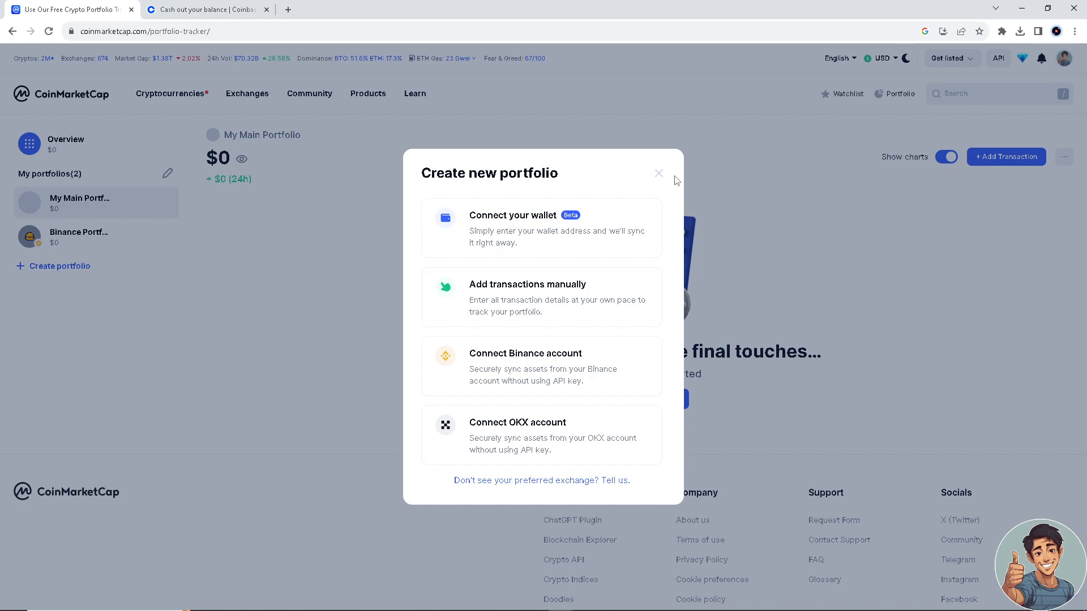
click(658, 173)
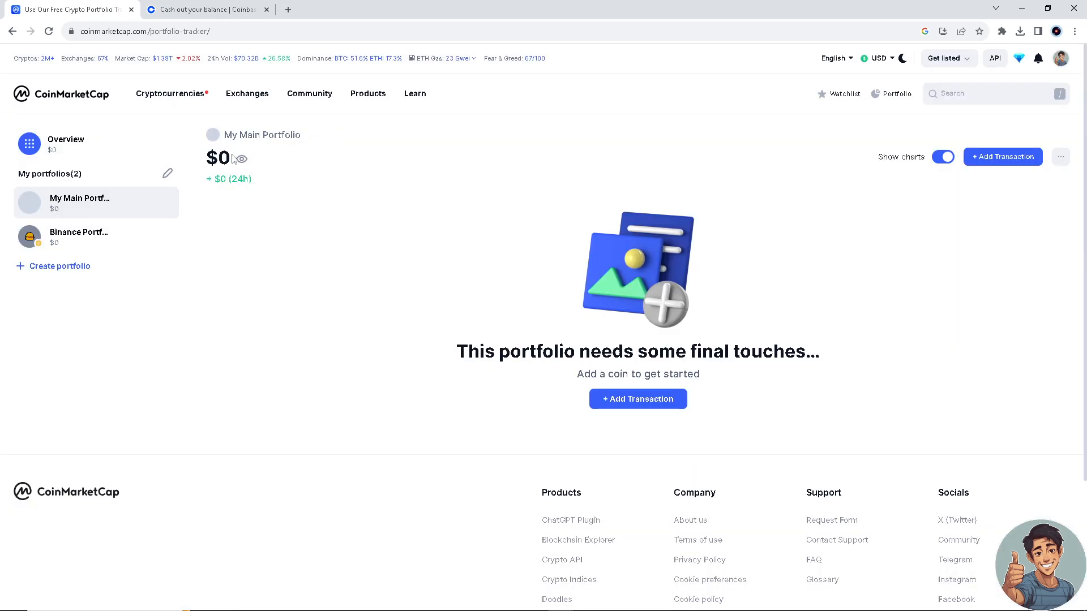
mouse_move(298, 159)
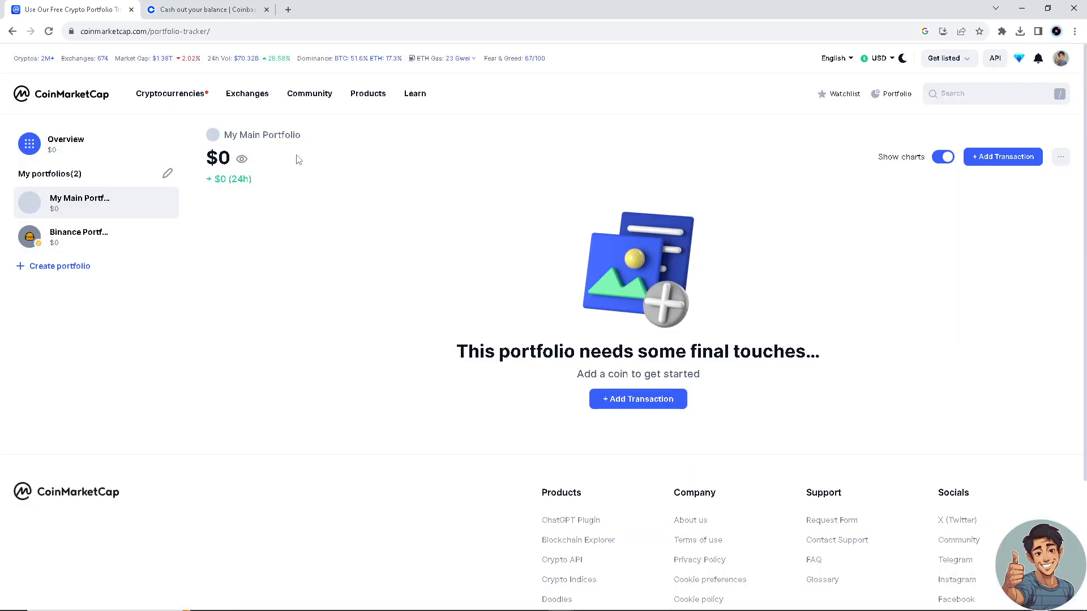
mouse_move(74, 271)
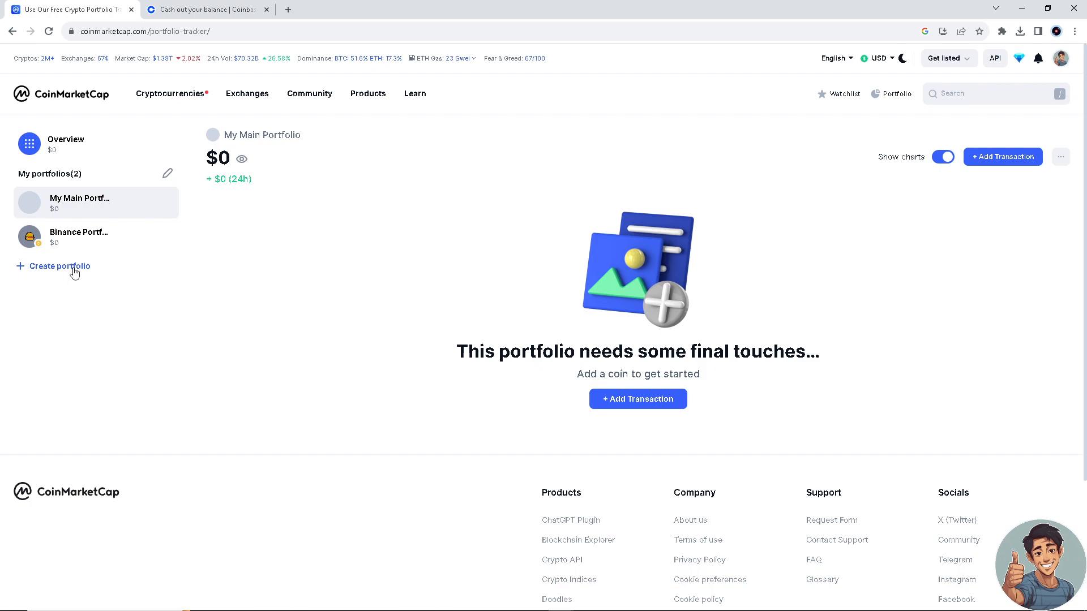
click(59, 265)
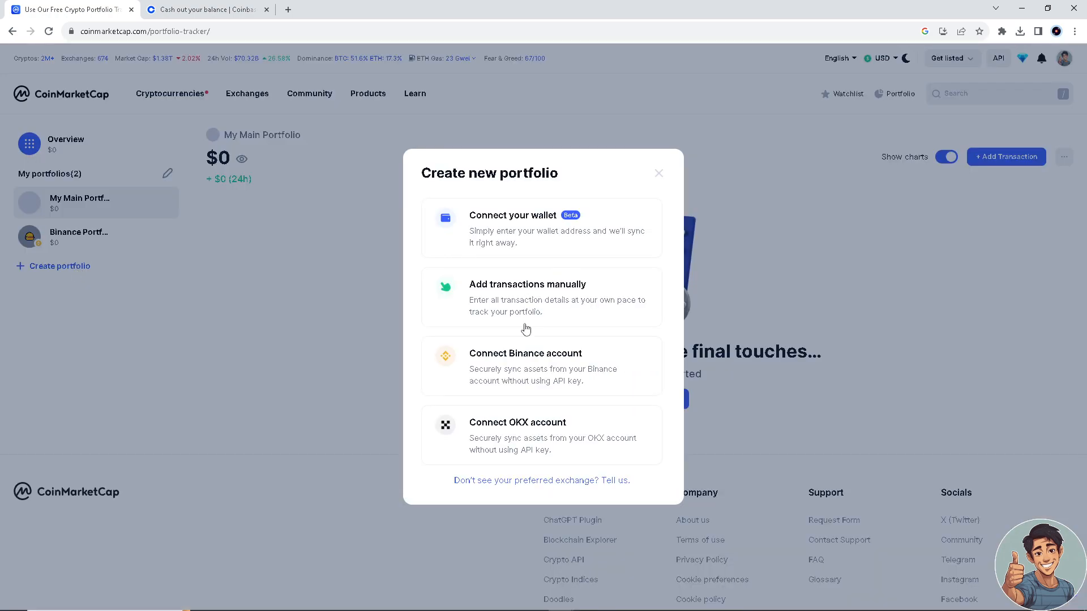
mouse_move(550, 352)
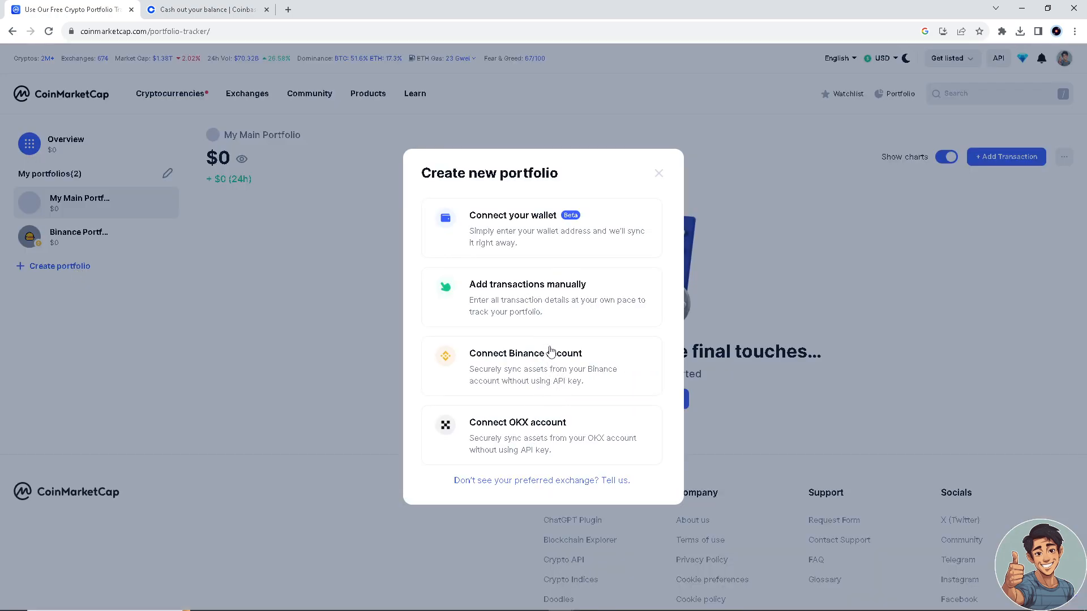
mouse_move(539, 314)
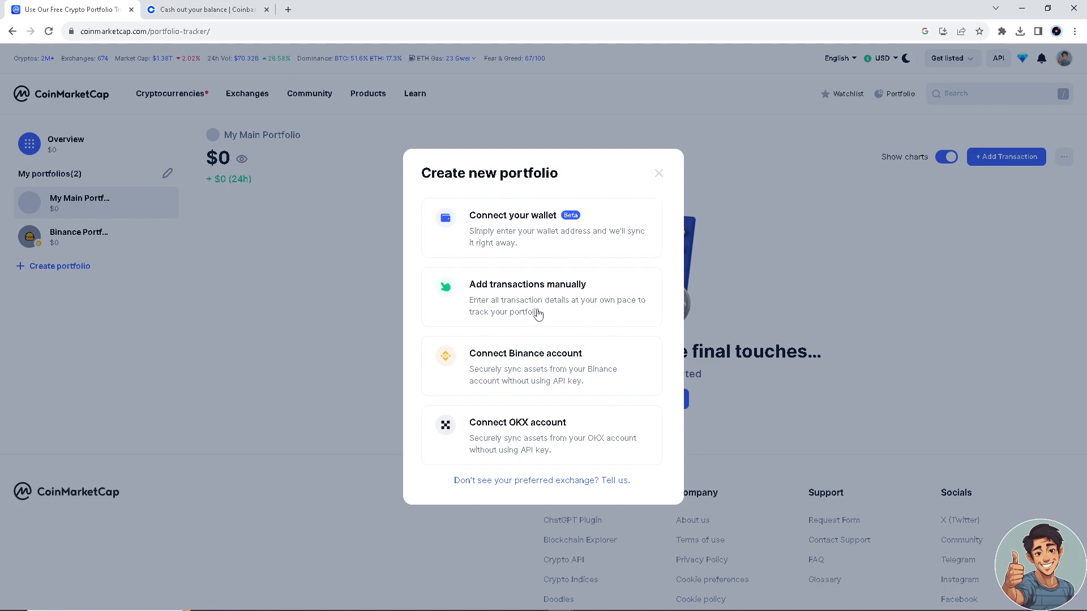
mouse_move(534, 240)
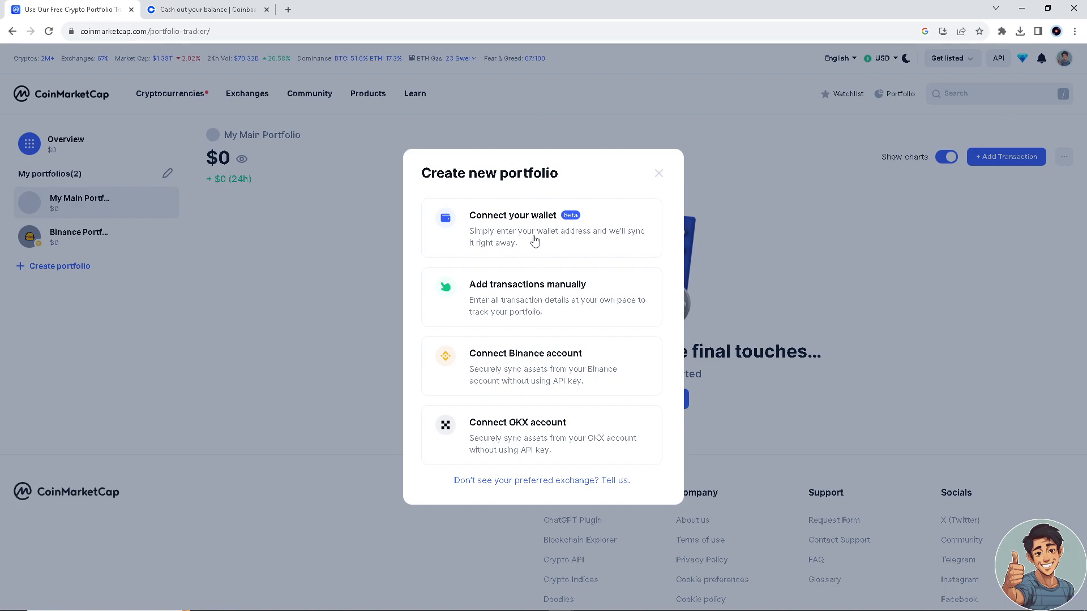
Choose the wallet-connection option, name the portfolio 'Coinbase', and move to the Wallet address field.
click(513, 229)
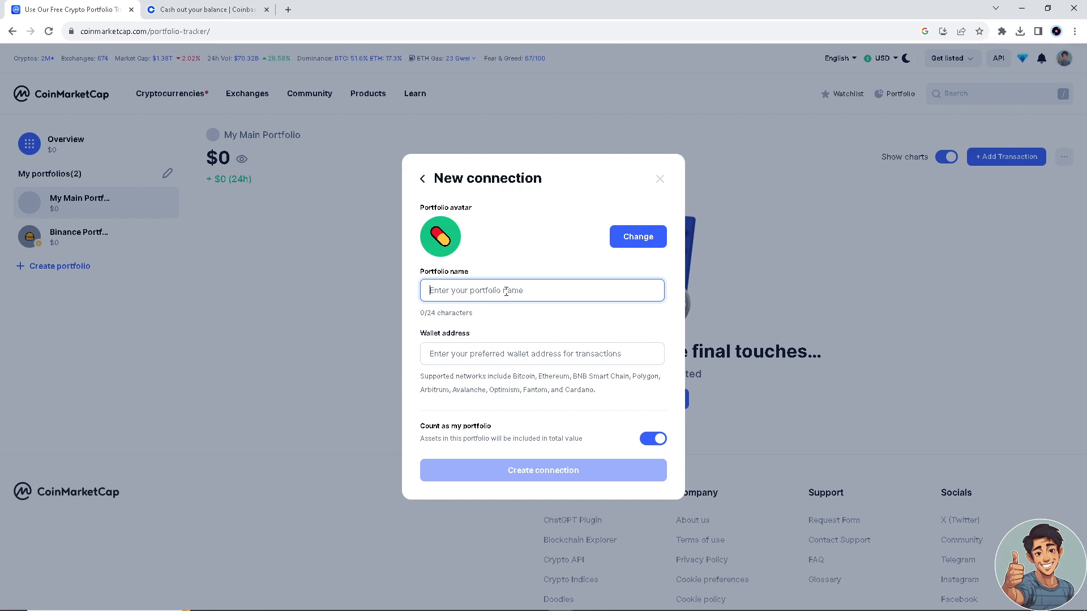
text(Coinbase)
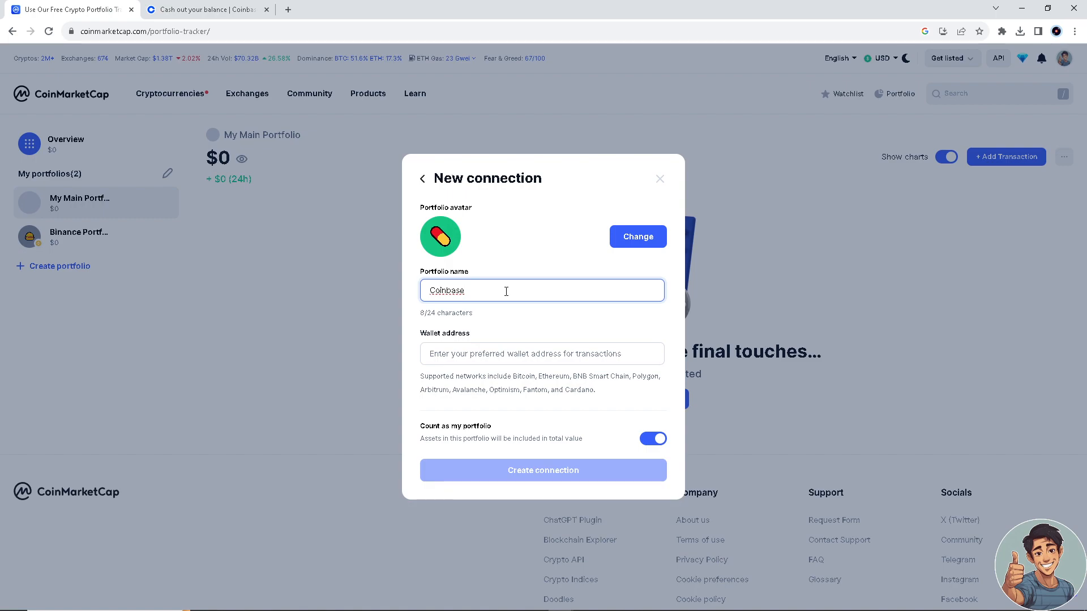
mouse_move(341, 157)
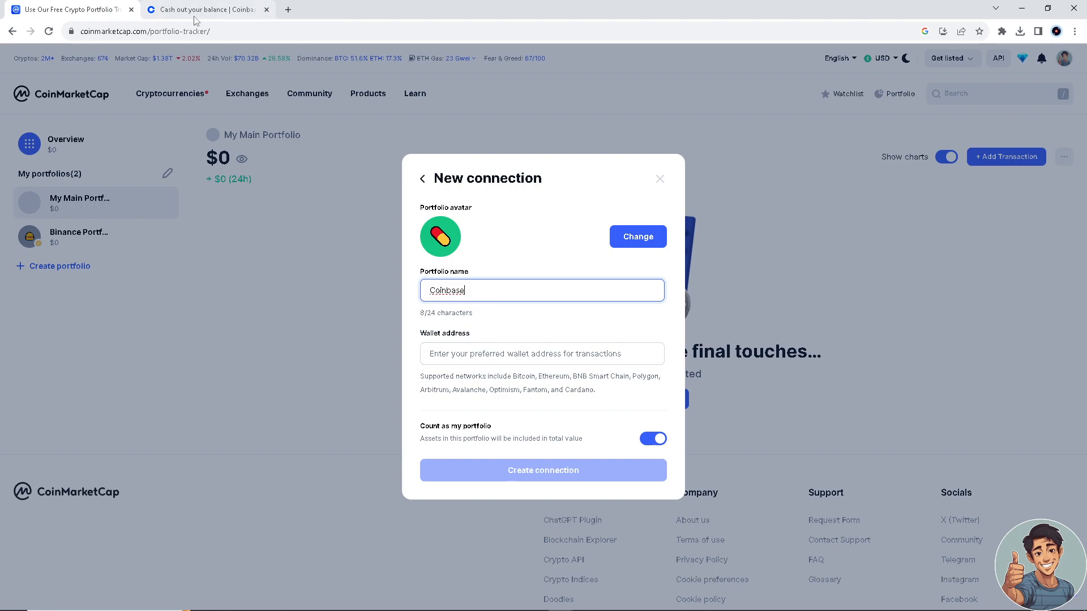
mouse_move(268, 241)
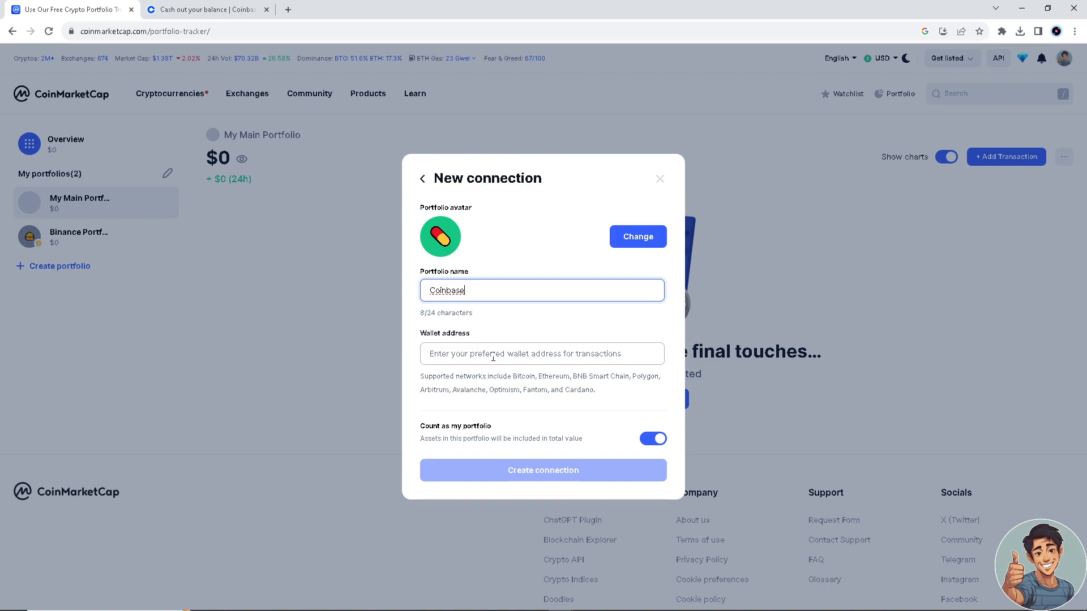
click(542, 354)
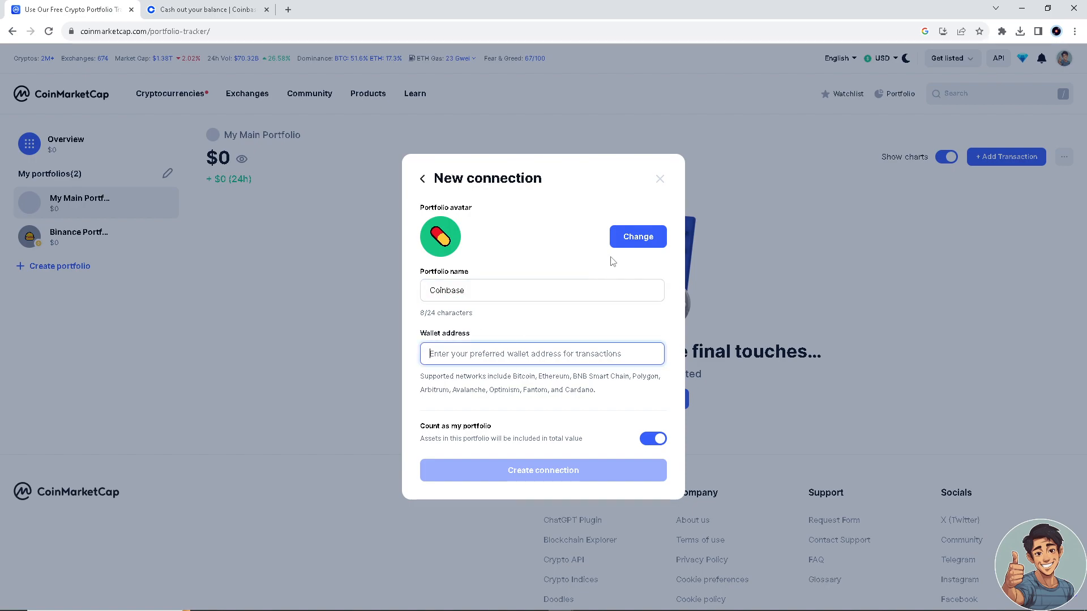
mouse_move(335, 291)
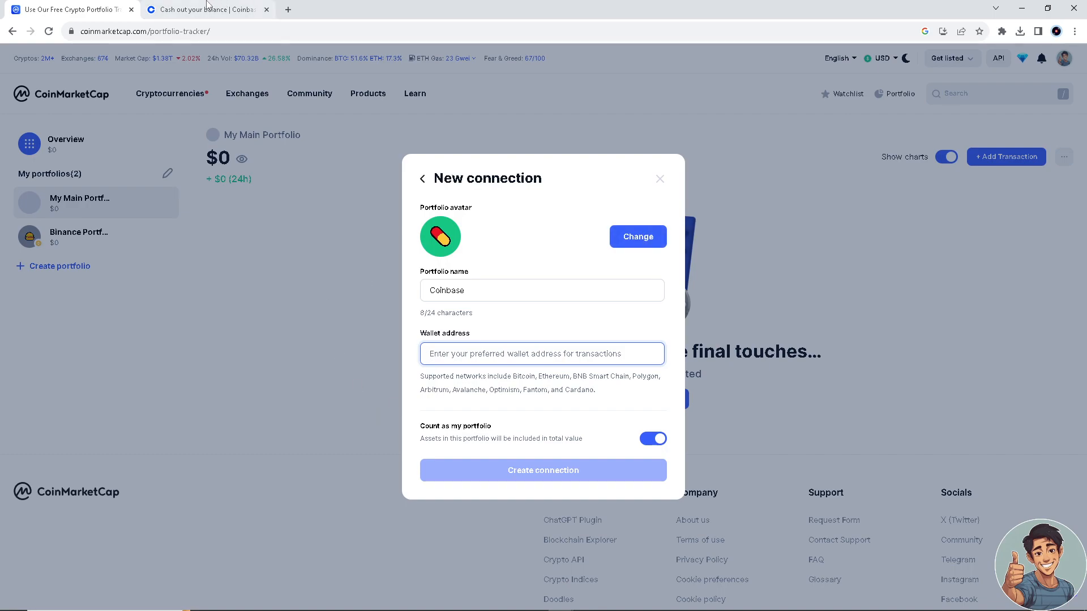
mouse_move(205, 9)
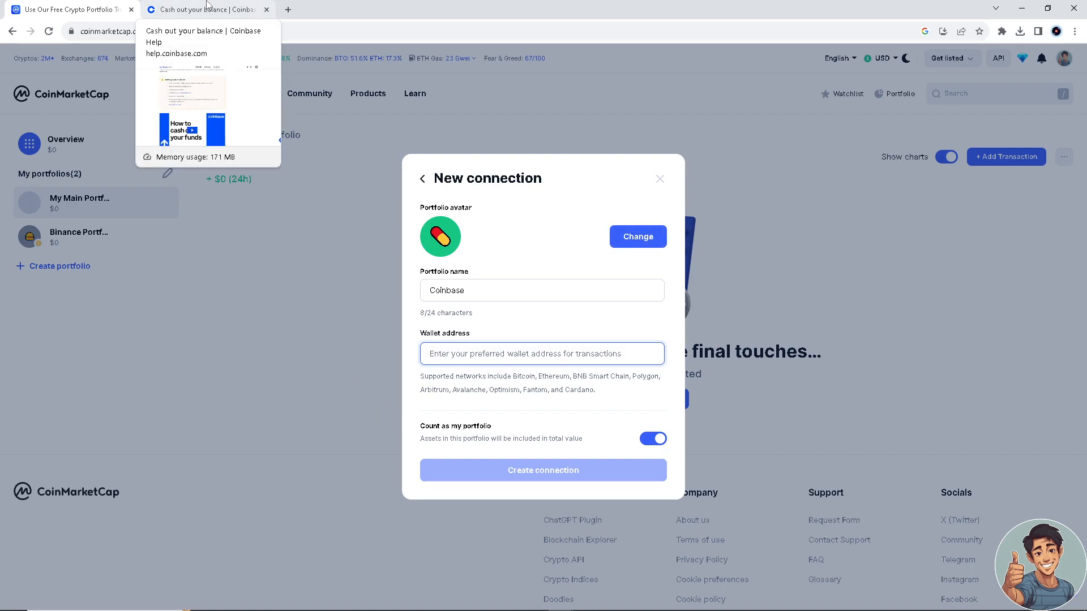
Switch to the Coinbase Help 'Cash out your balance' article and review its before-you-sell checklist.
click(202, 9)
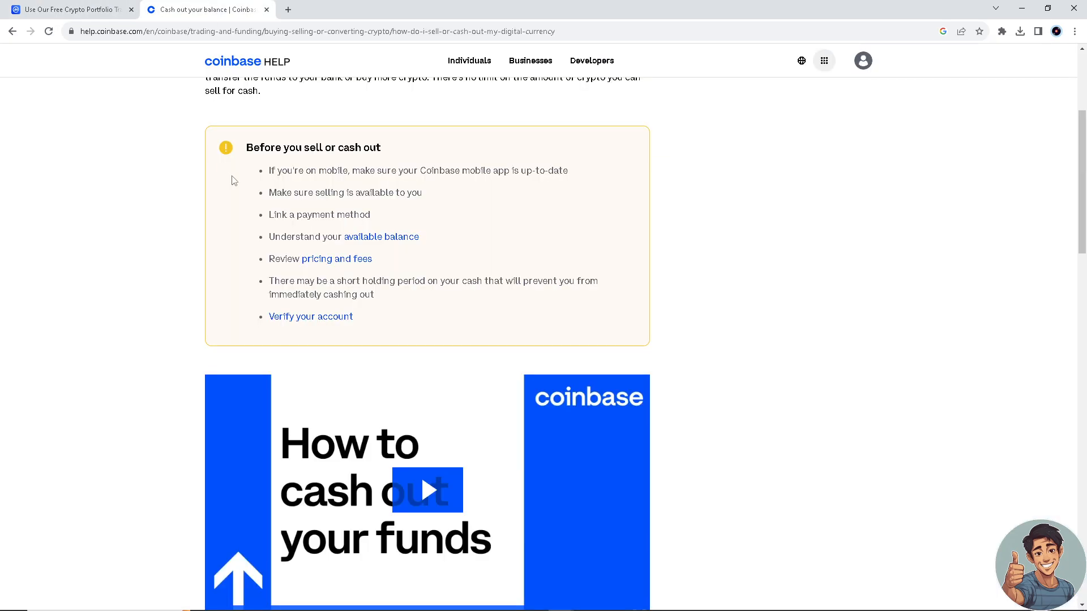
scroll(up, 3)
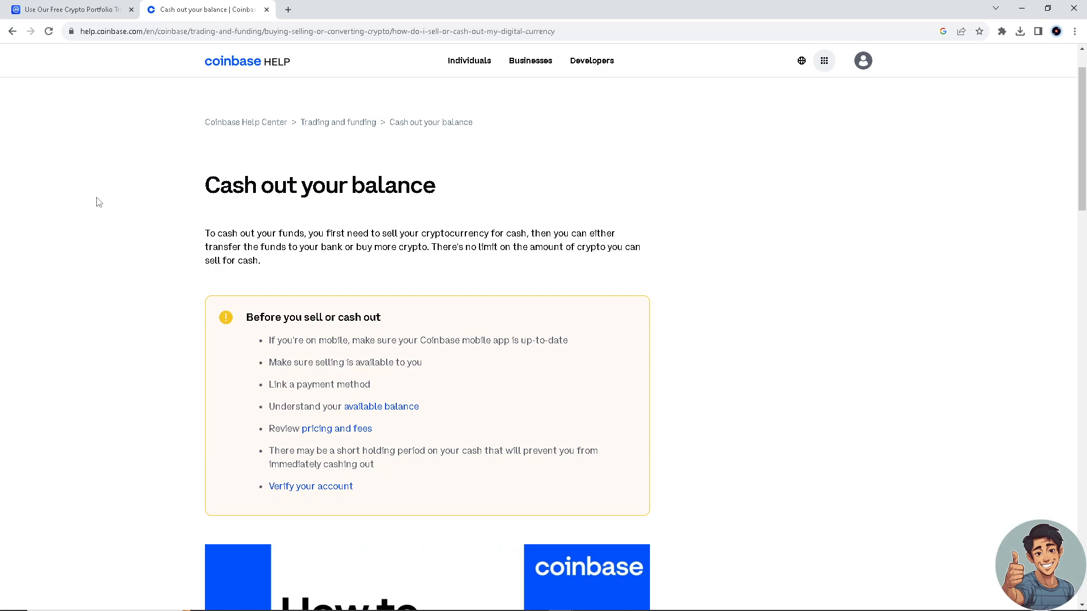
mouse_move(109, 182)
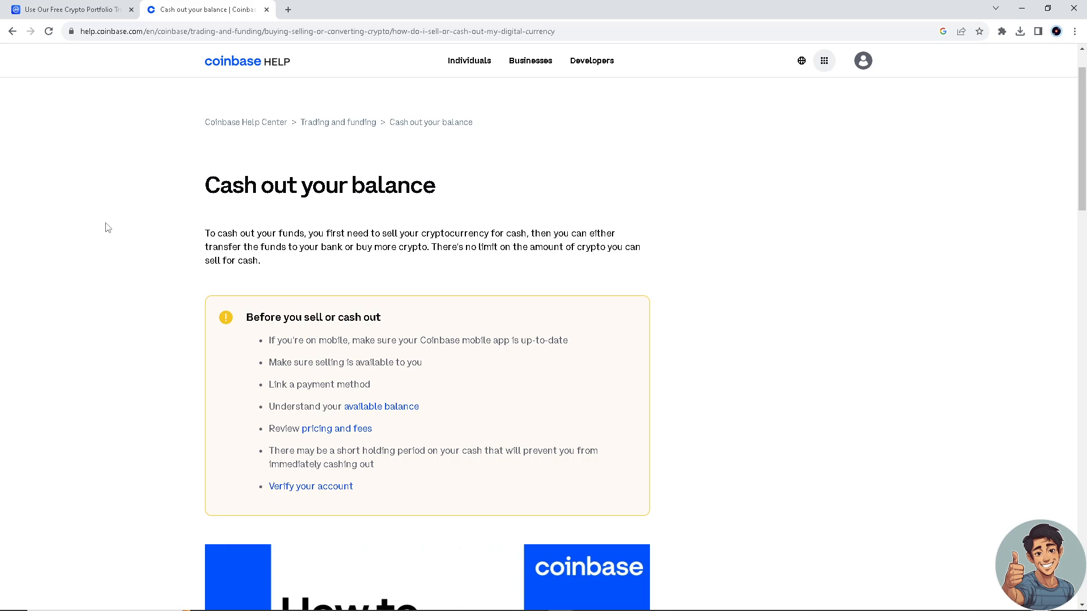
mouse_move(117, 221)
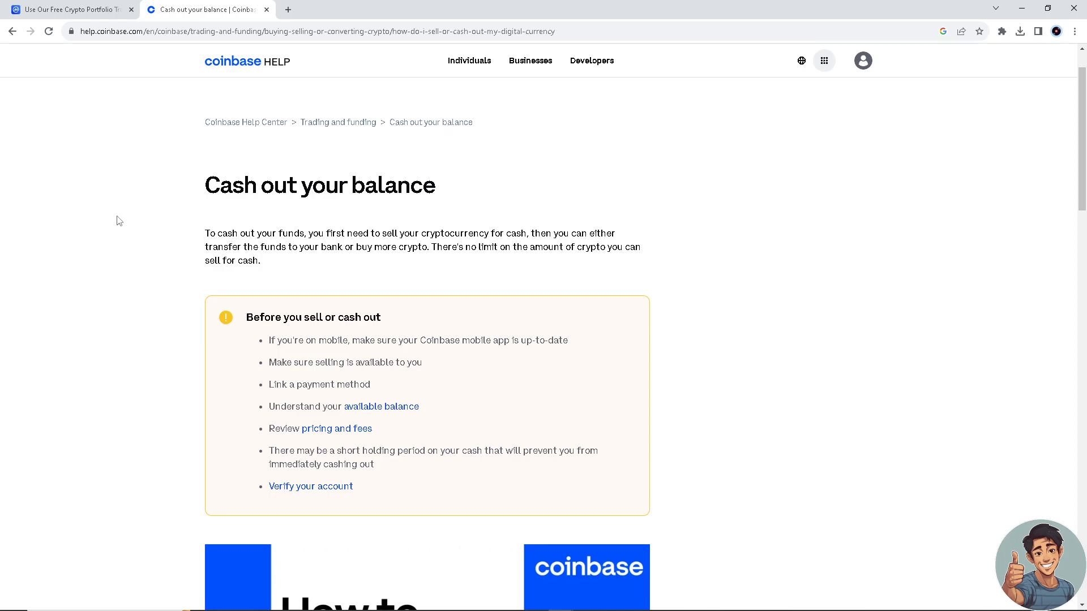
scroll(down, 3)
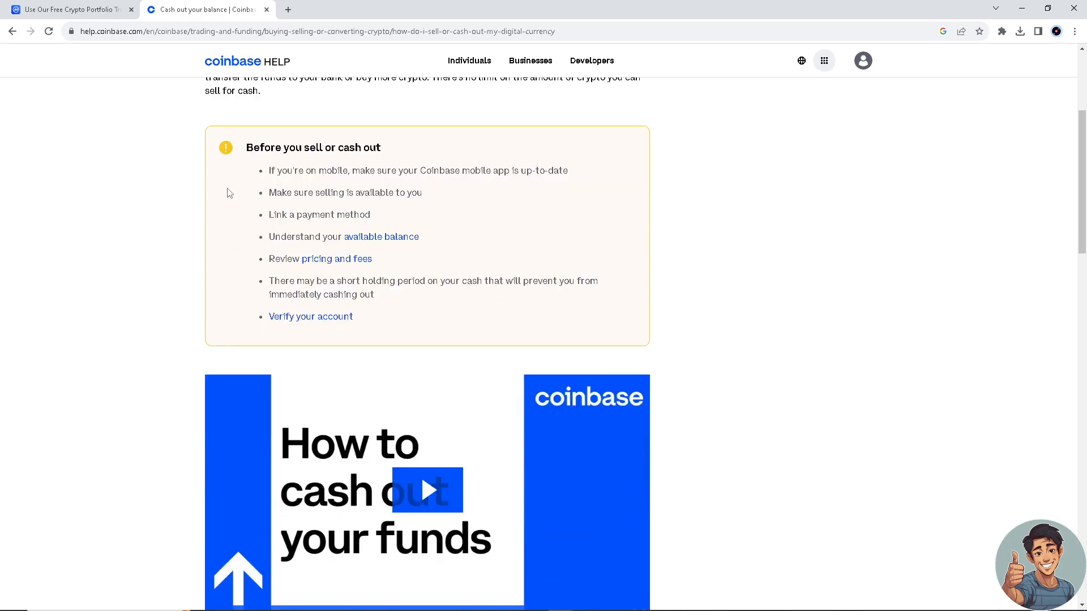
mouse_move(531, 203)
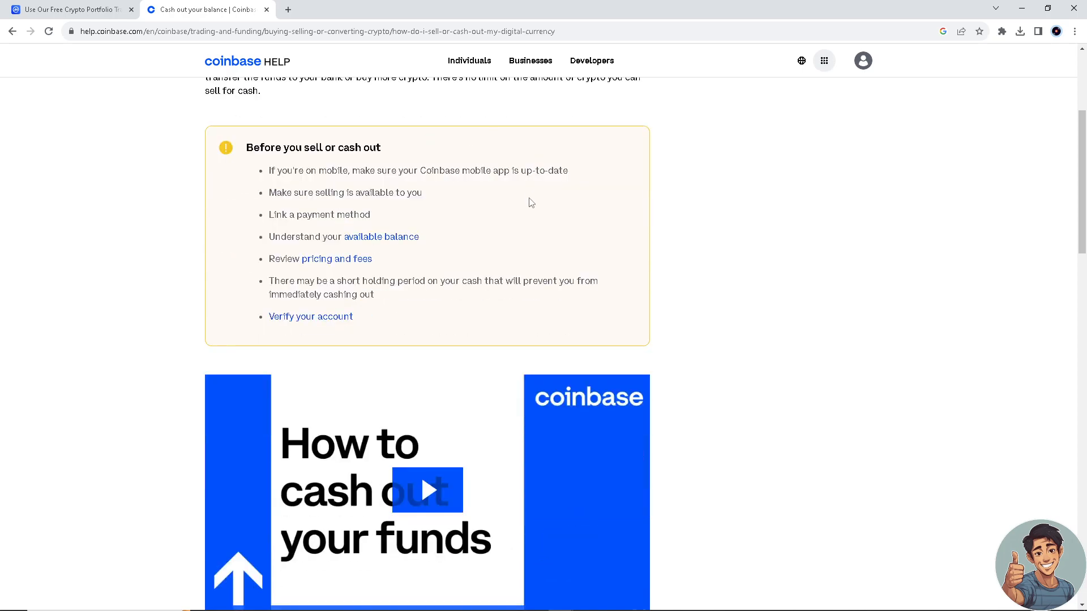
mouse_move(540, 210)
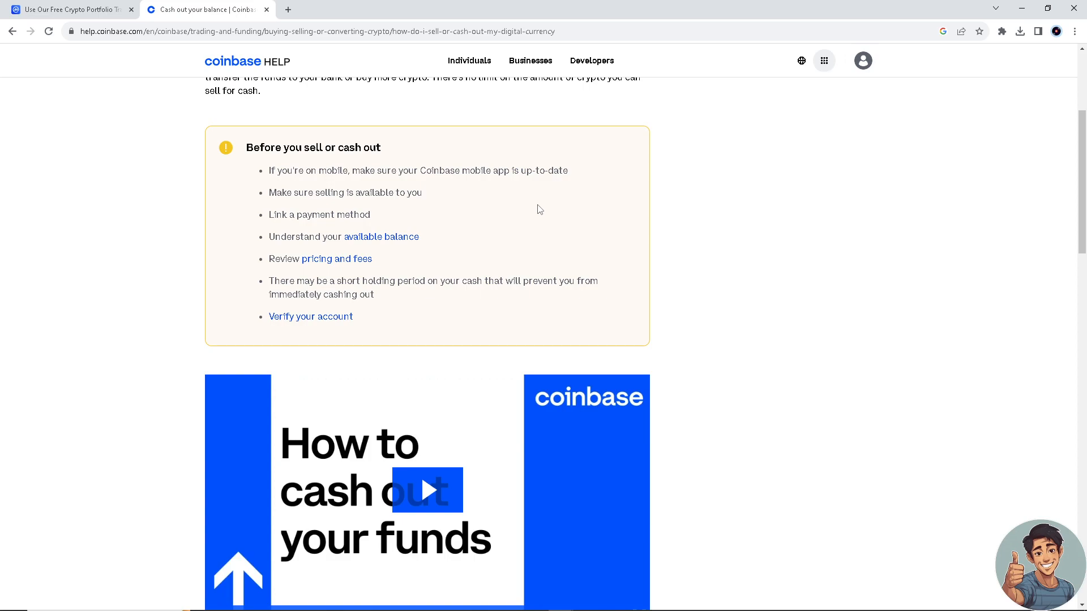
mouse_move(462, 195)
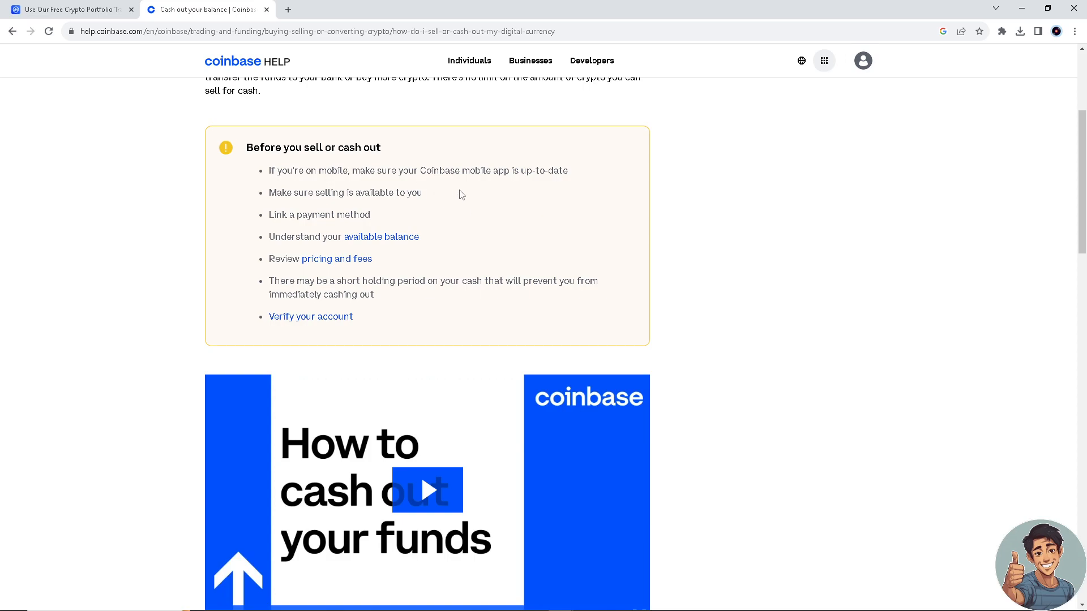
mouse_move(359, 194)
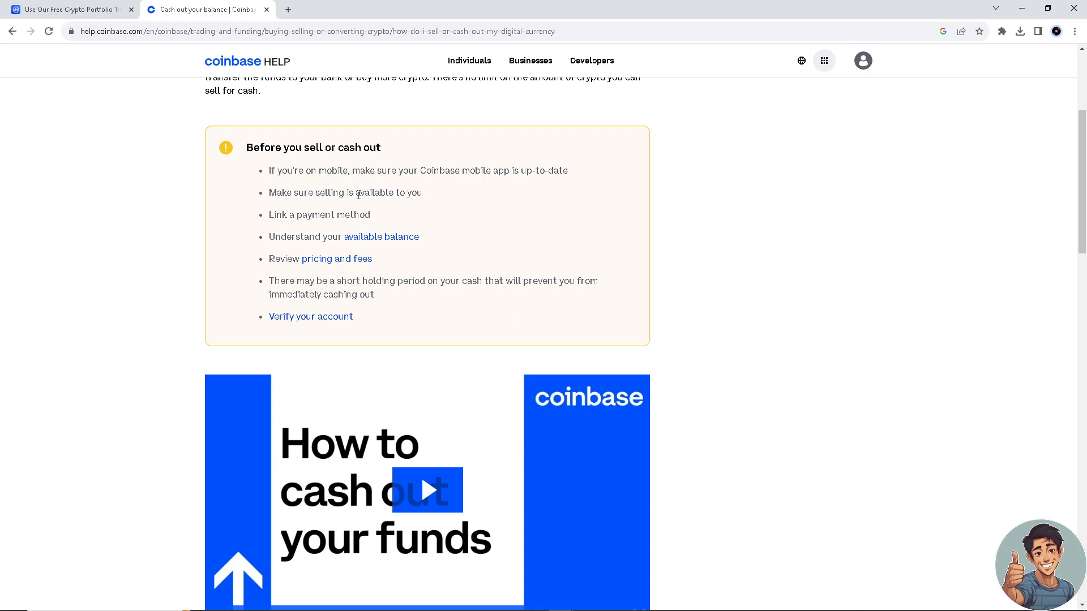
Scroll through the expanded 'Sell cryptocurrency for cash' step down to the contact-support footer.
scroll(down, 3)
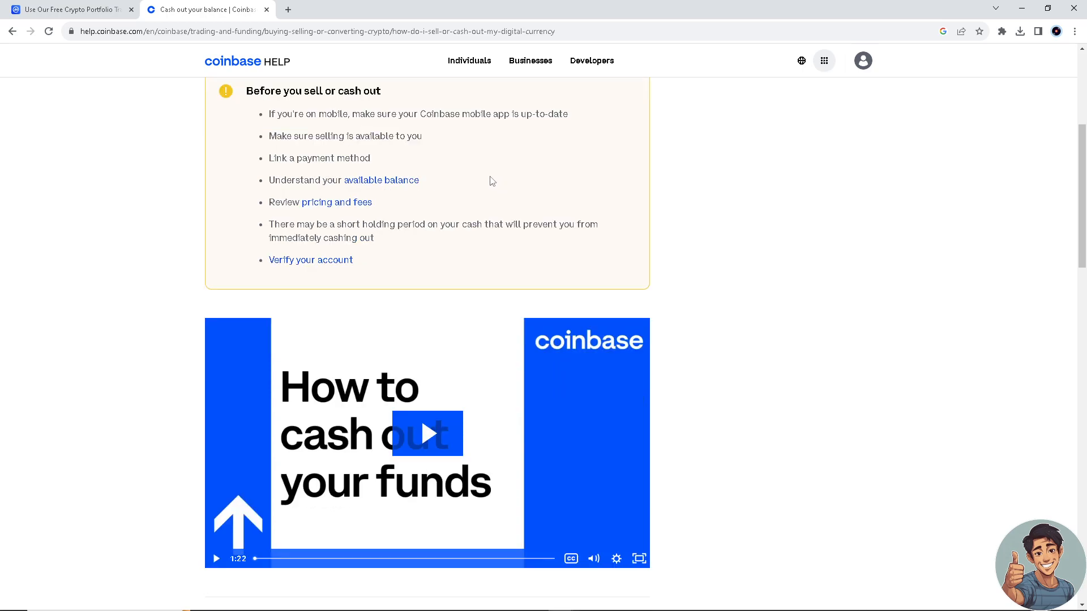
mouse_move(448, 153)
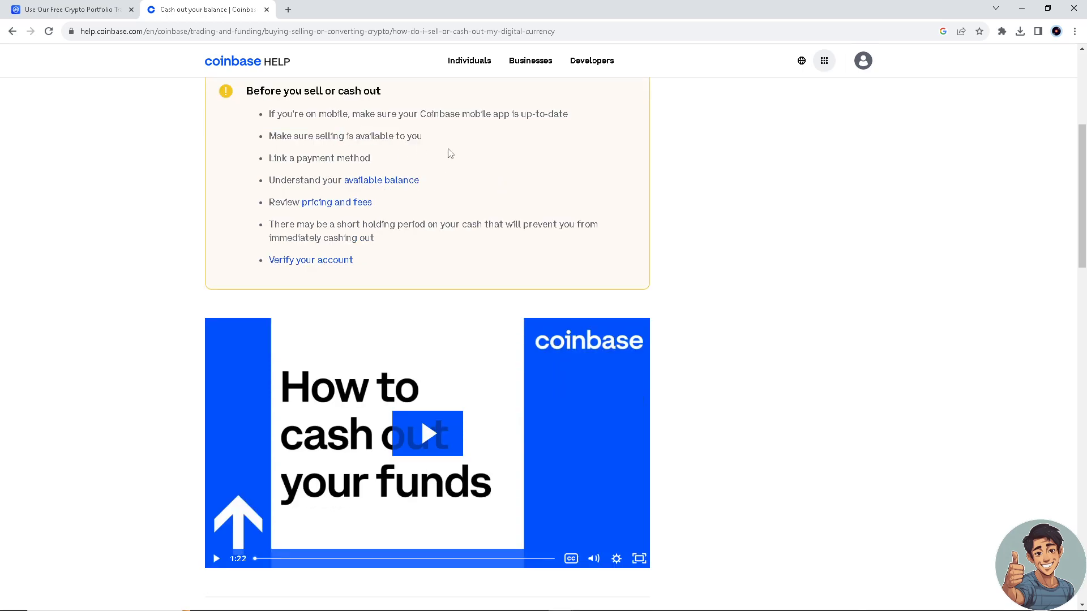
mouse_move(388, 155)
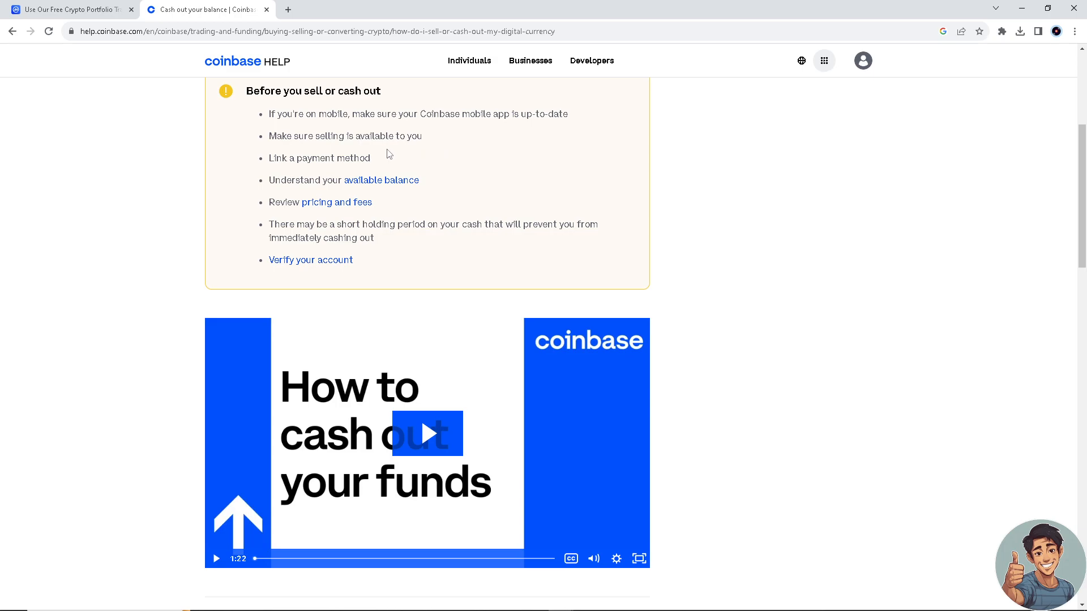
scroll(down, 3)
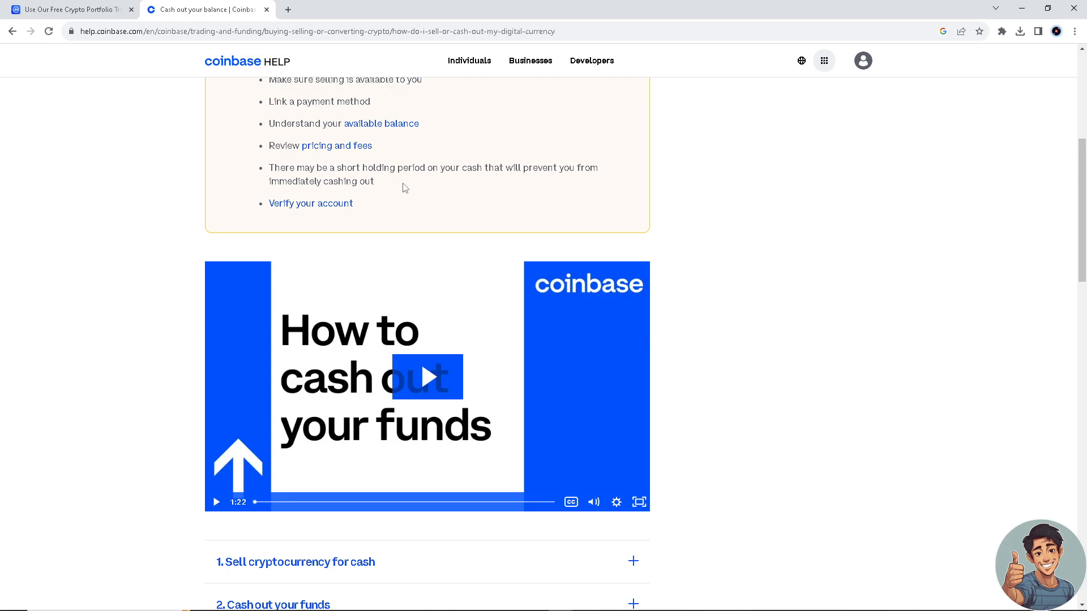
mouse_move(392, 198)
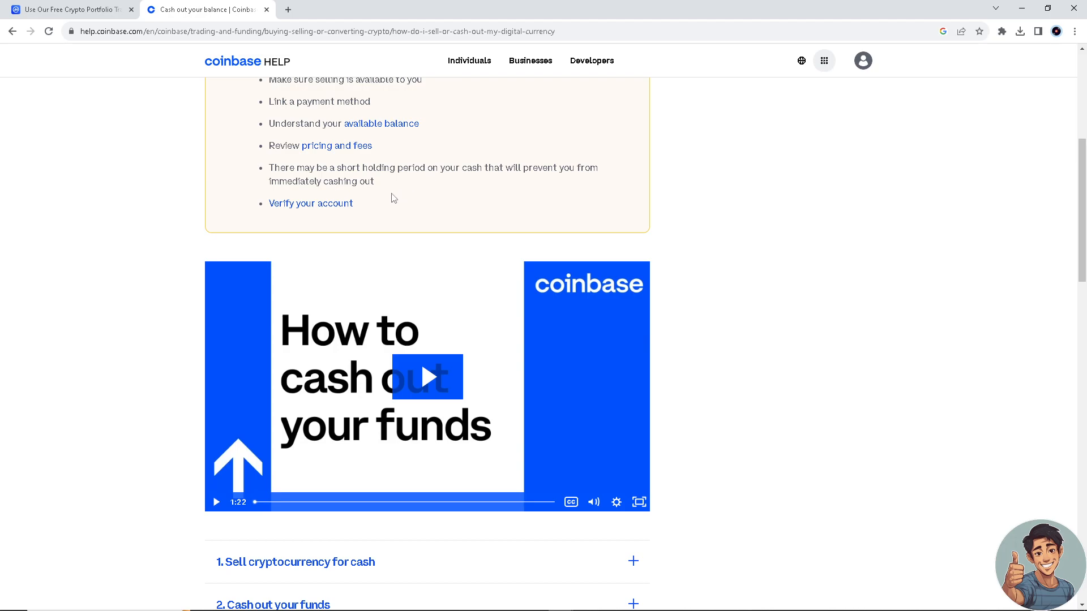
scroll(down, 3)
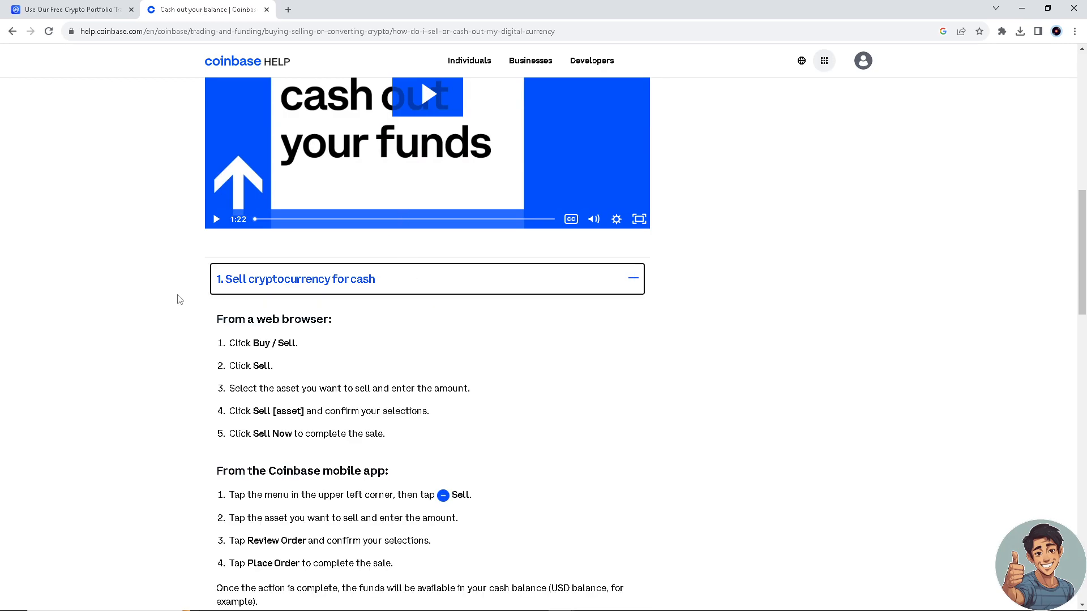
mouse_move(165, 303)
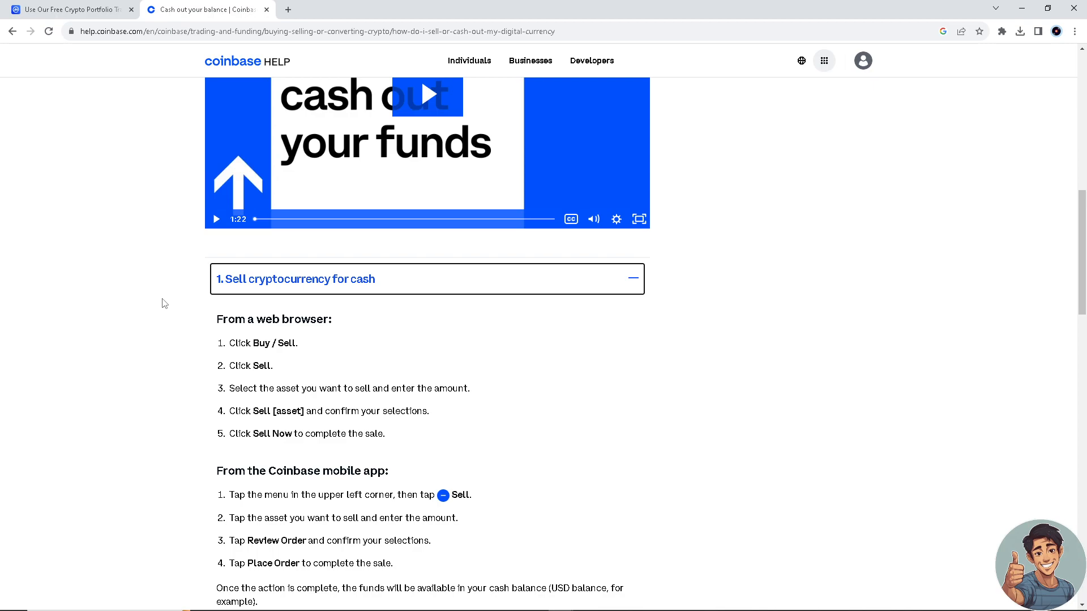
scroll(down, 3)
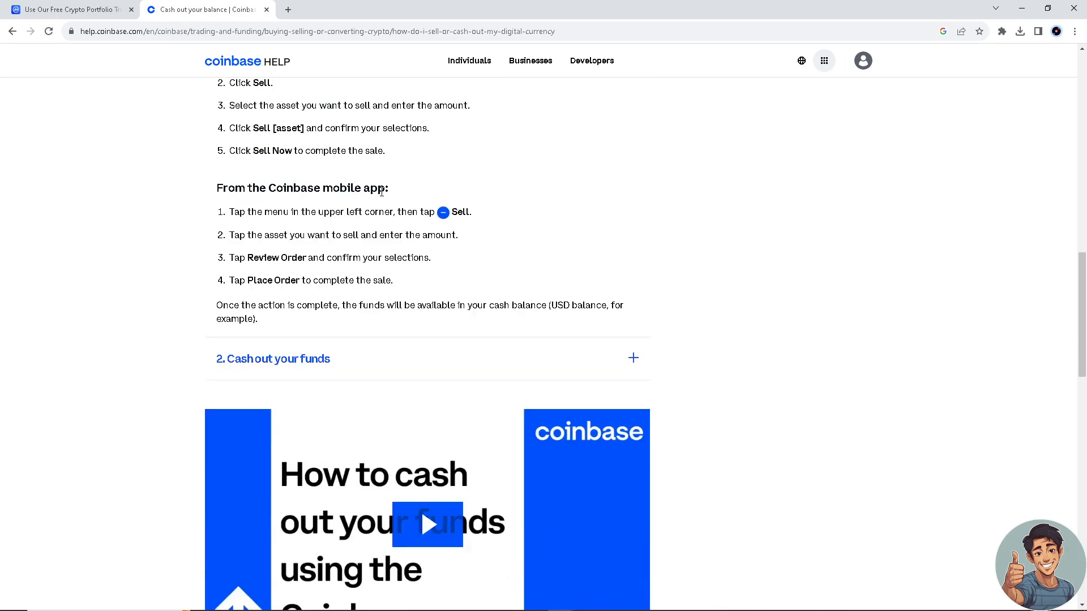
scroll(up, 3)
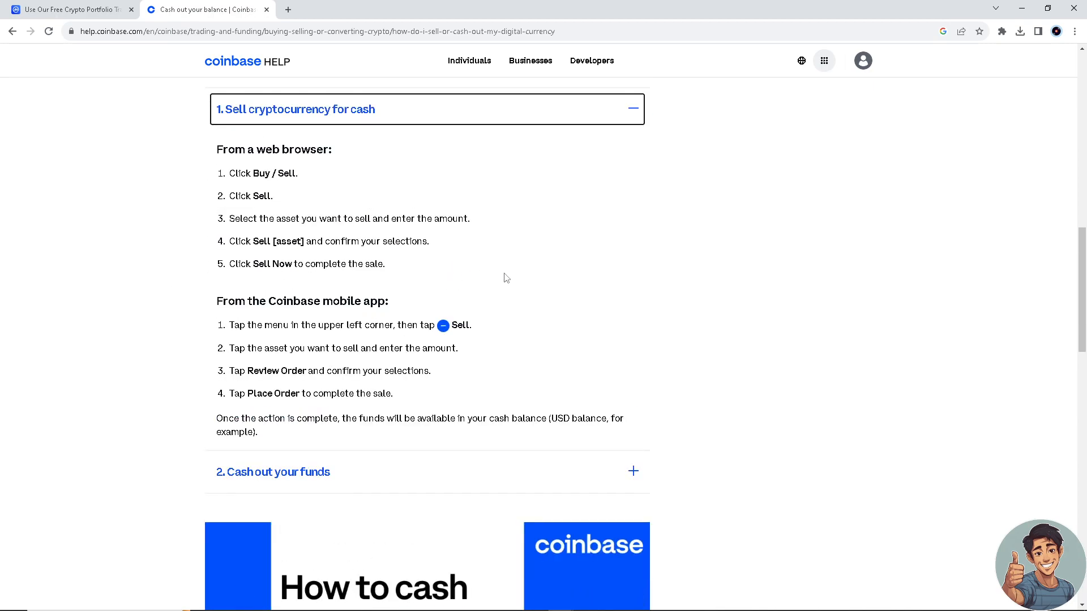
scroll(down, 3)
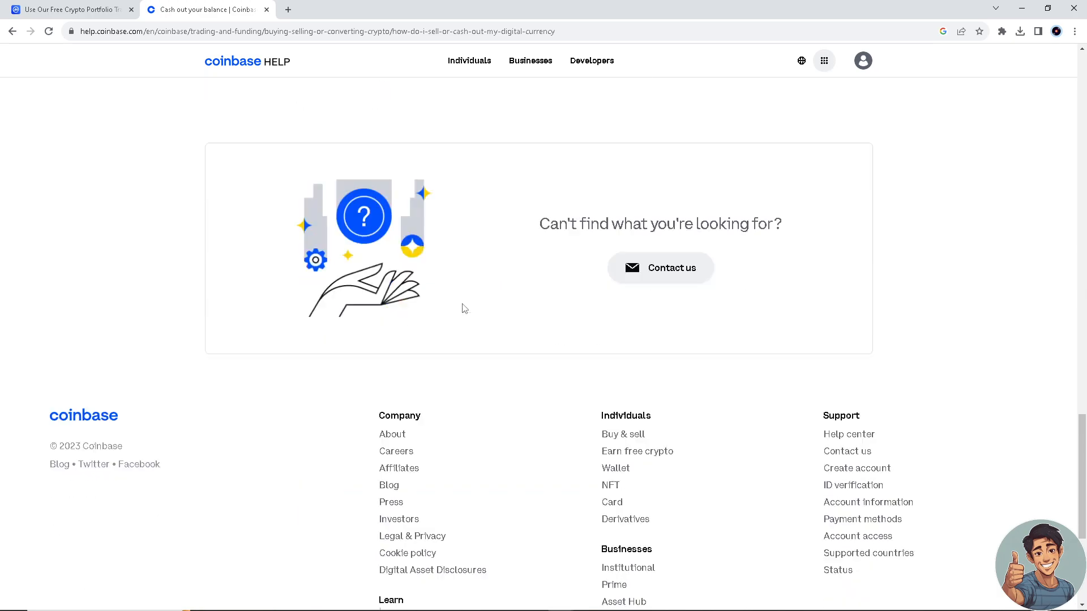